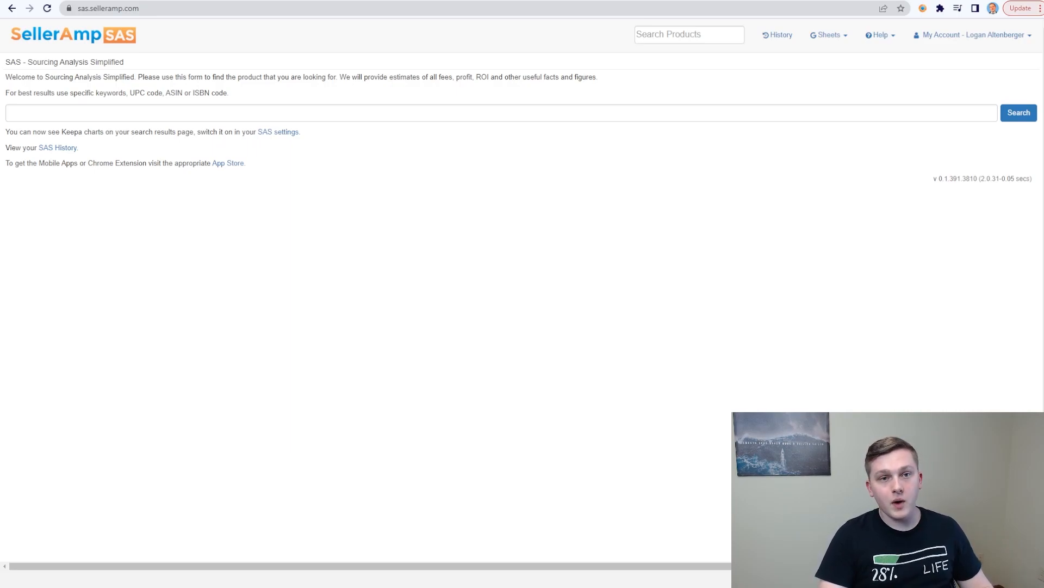
{"action": "mouse_move", "coordinate": [198, 35]}
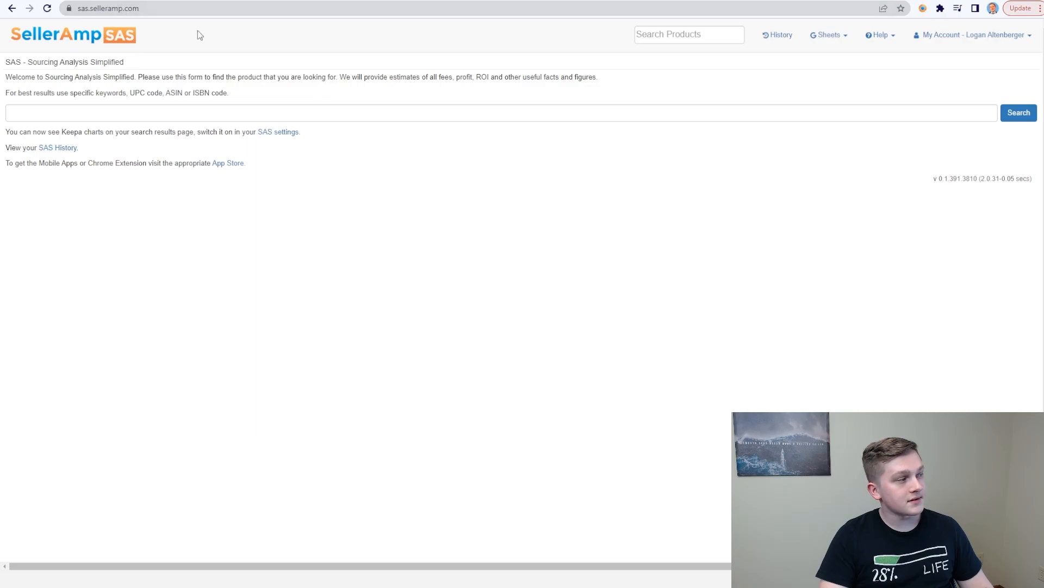
{"action": "mouse_move", "coordinate": [569, 216]}
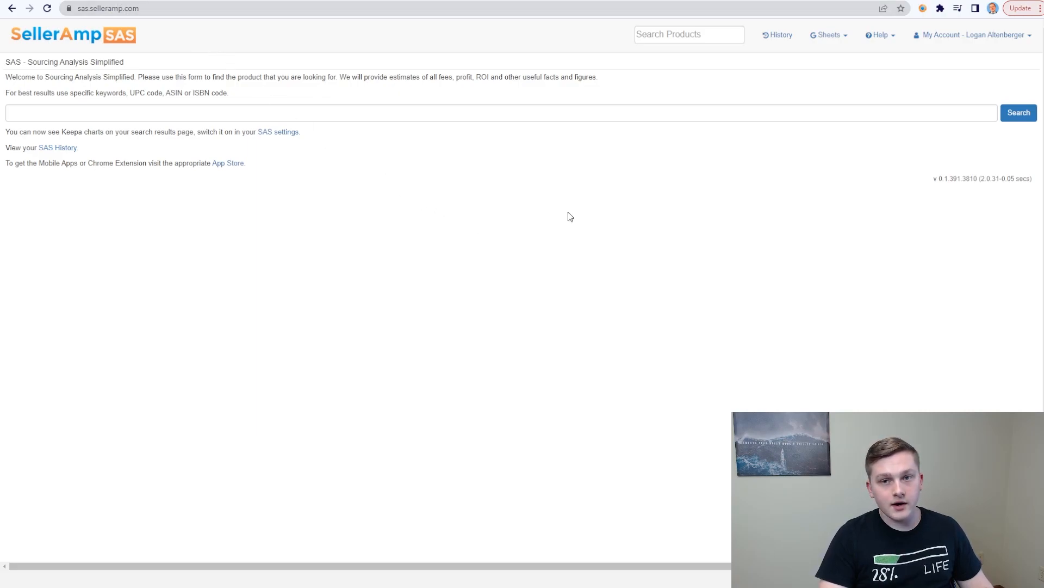
{"action": "mouse_move", "coordinate": [828, 39]}
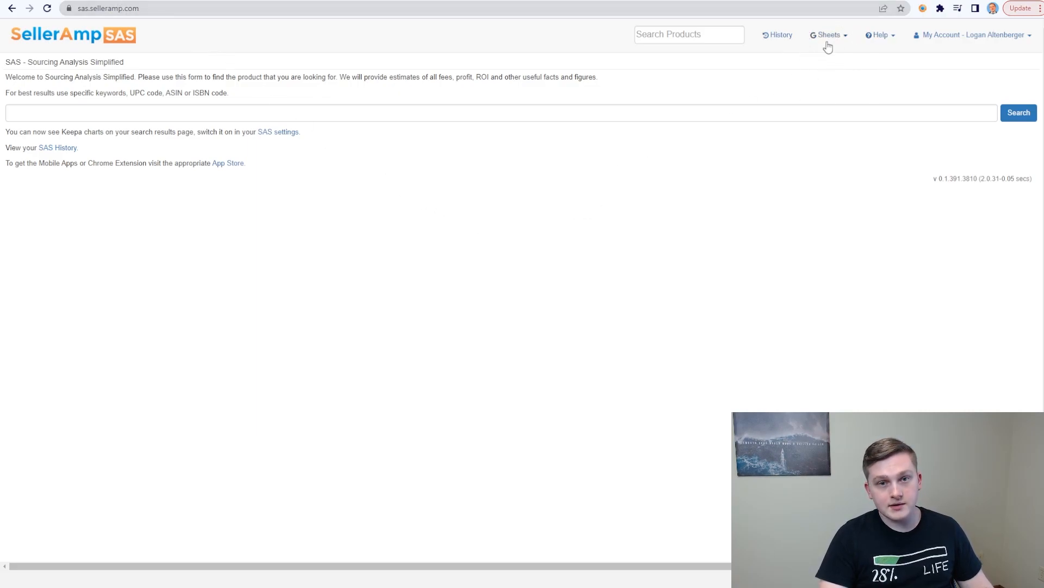
- Show the Google Sheets options from the Sheets dropdown on the SAS home page
{"action": "left_click", "coordinate": [829, 35]}
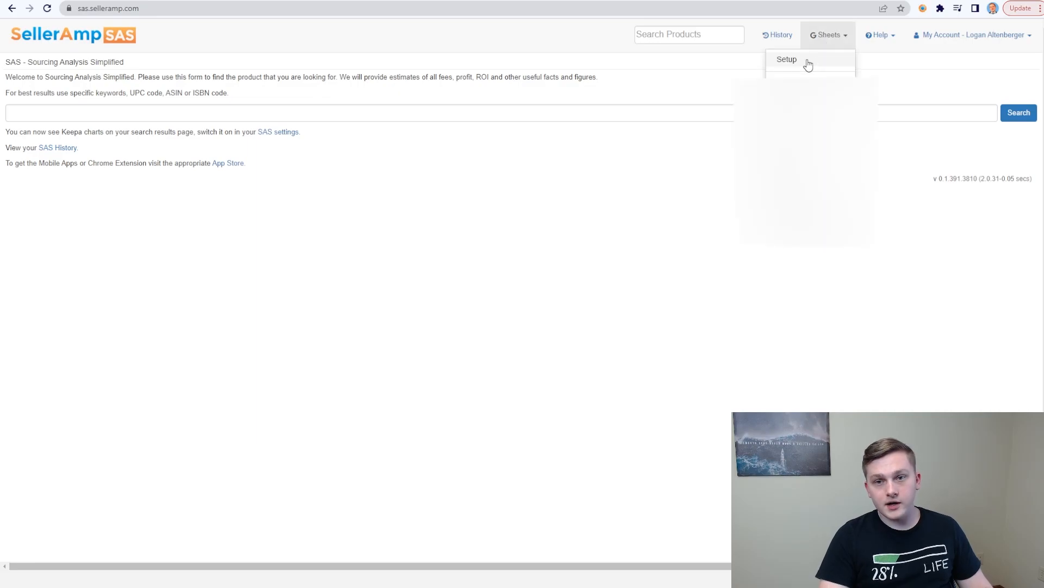
- Open Setup to reach the Google Account Connection page listing linked spreadsheets
{"action": "left_click", "coordinate": [785, 59]}
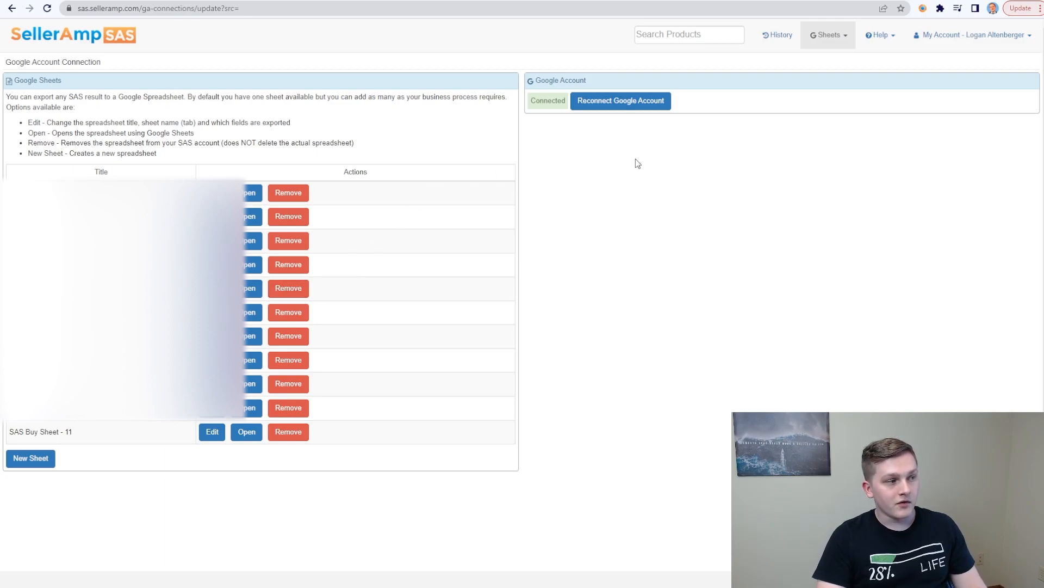
{"action": "mouse_move", "coordinate": [763, 210]}
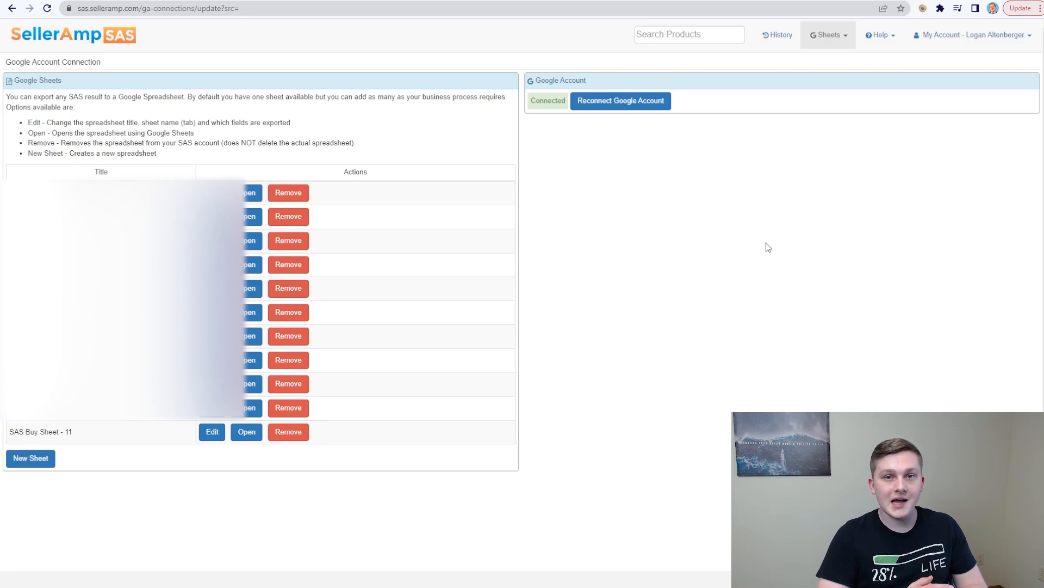
{"action": "mouse_move", "coordinate": [113, 466]}
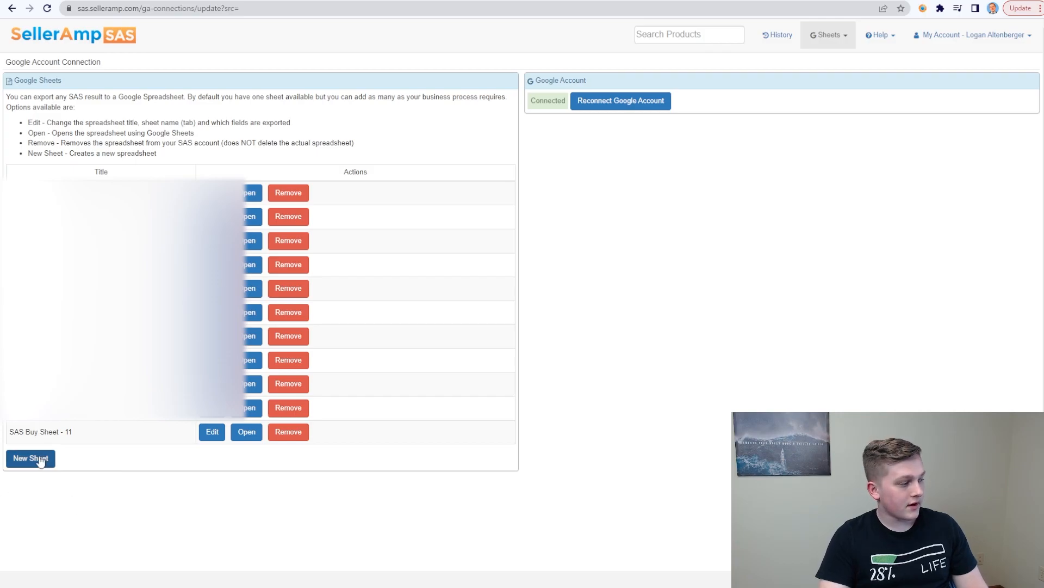
- Create a new export sheet titled 'Logan Leads' and open it in Google Sheets
{"action": "left_click", "coordinate": [31, 458]}
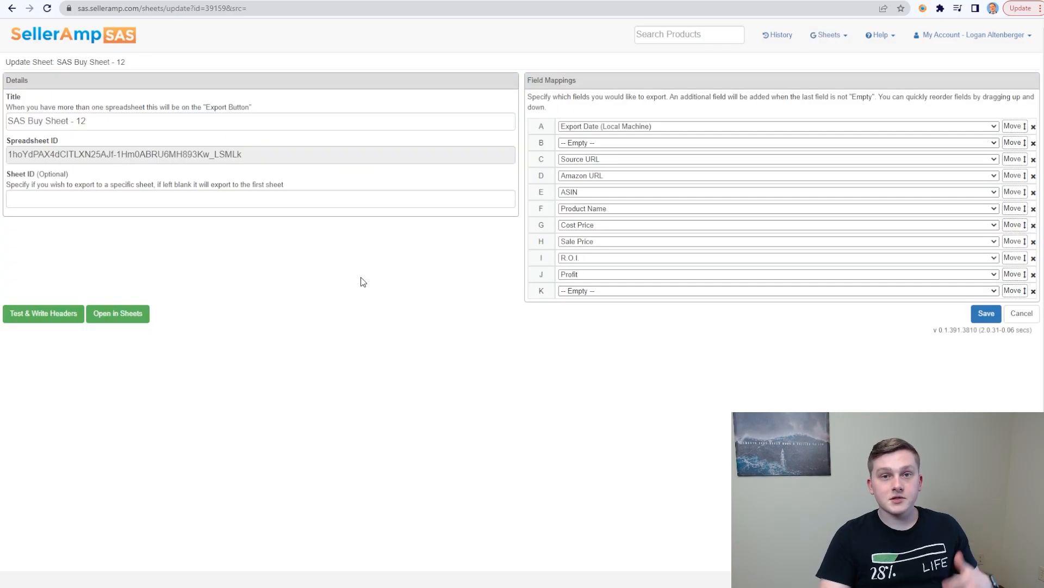
{"action": "mouse_move", "coordinate": [370, 258]}
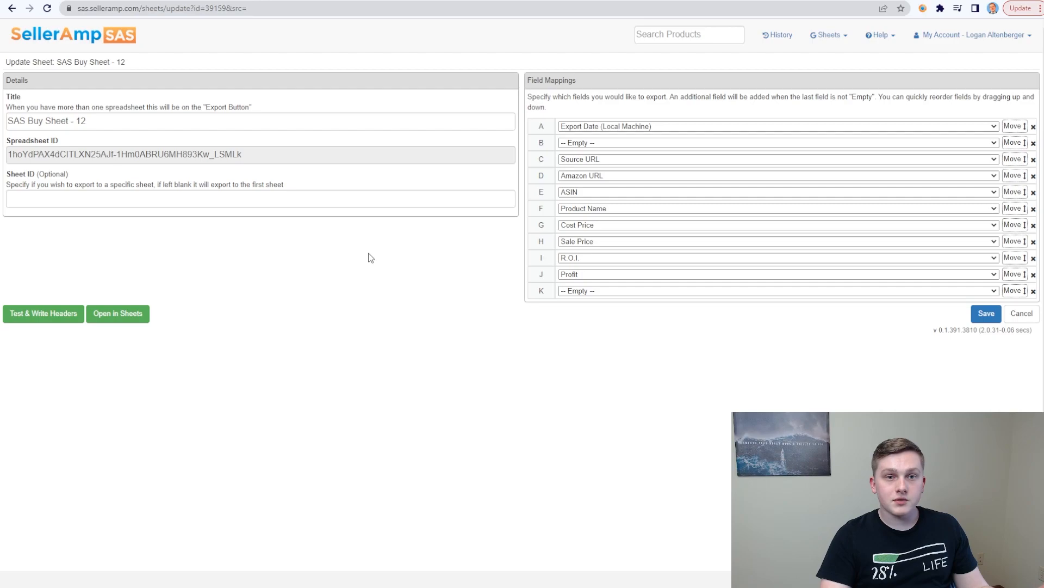
{"action": "mouse_move", "coordinate": [394, 260]}
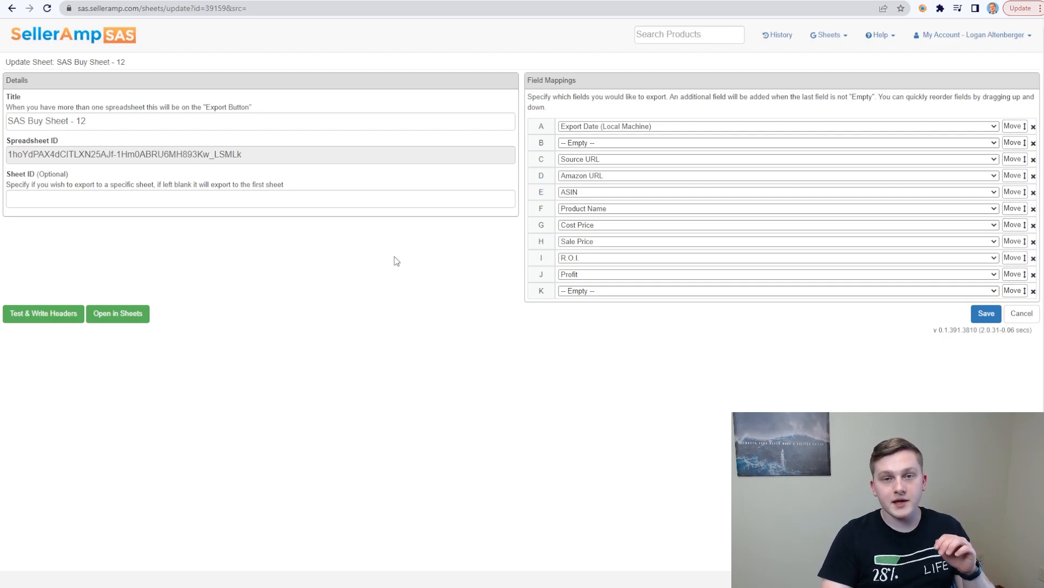
{"action": "left_click", "coordinate": [123, 121]}
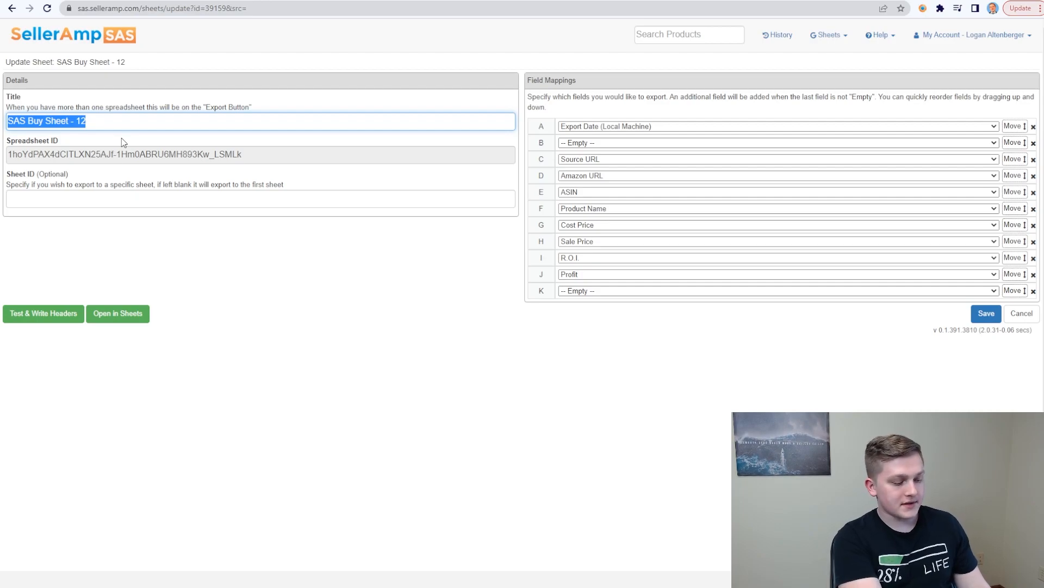
{"action": "type", "text": "Logan"}
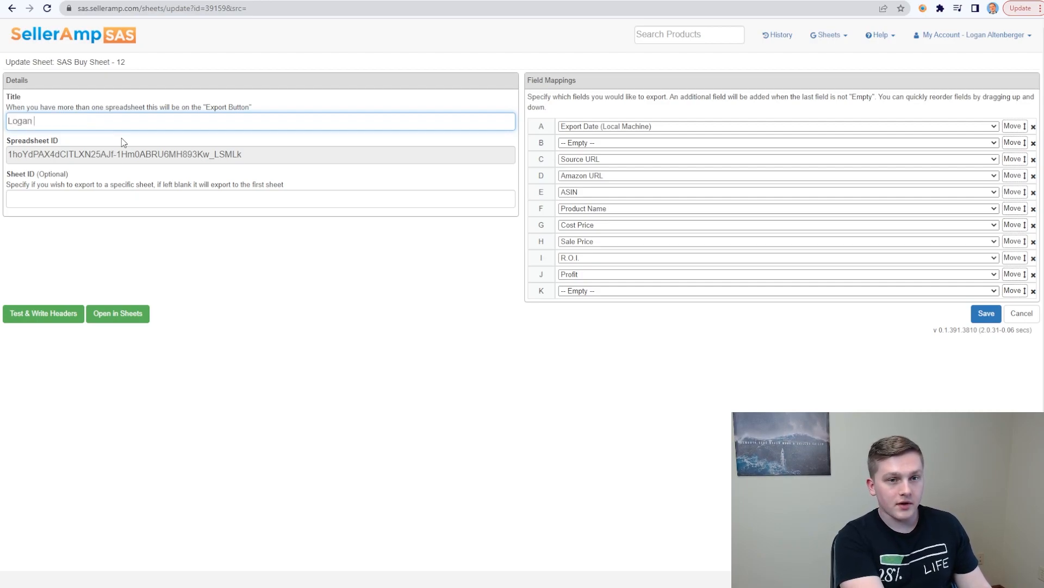
{"action": "type", "text": "Leads"}
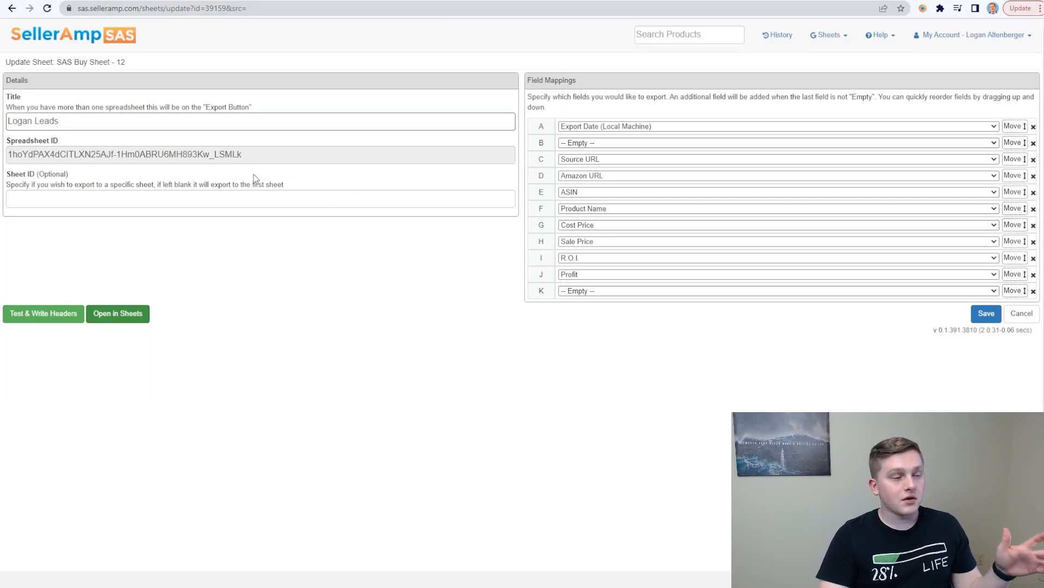
{"action": "mouse_move", "coordinate": [105, 328]}
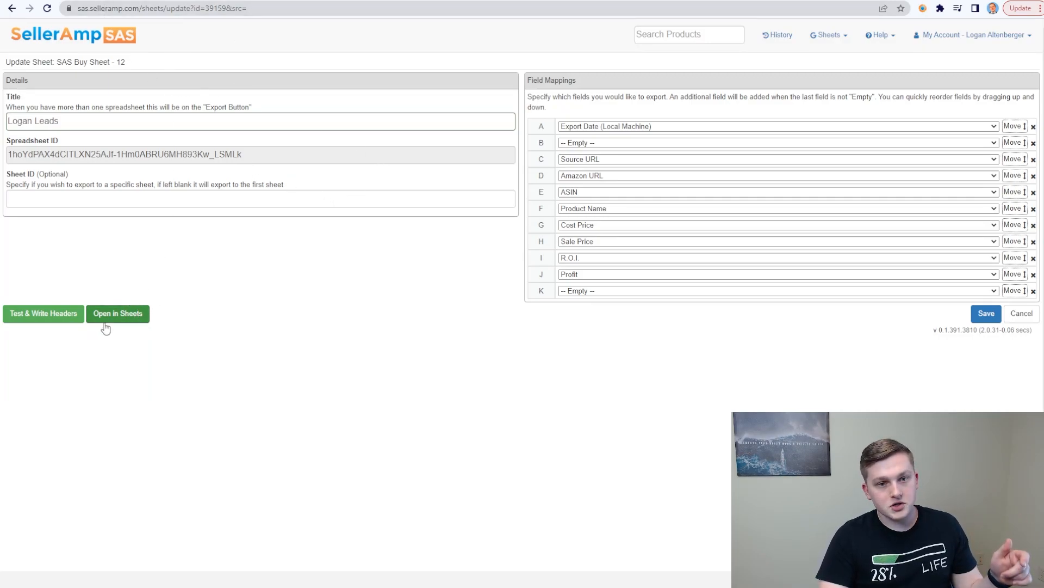
{"action": "left_click", "coordinate": [117, 313]}
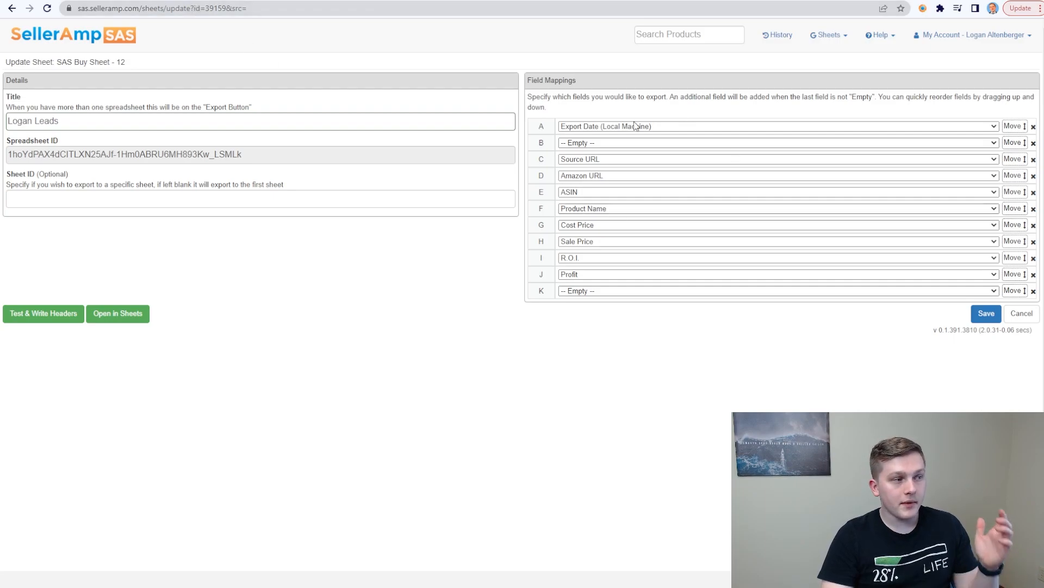
- Switch to the Logan Leads sheet, check Date Found and Source Name, and widen column B
{"action": "left_click", "coordinate": [117, 313]}
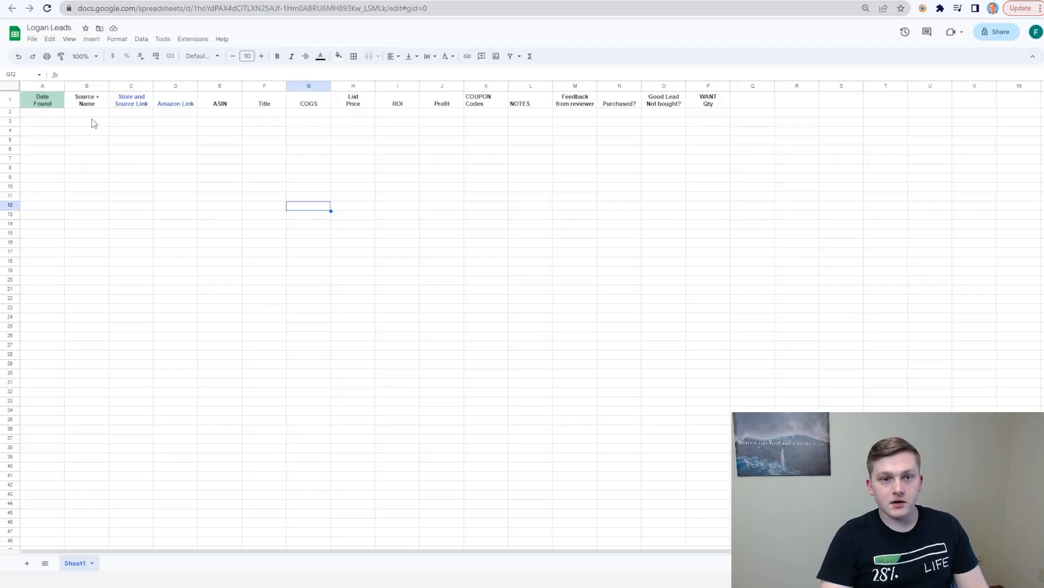
{"action": "mouse_move", "coordinate": [96, 127]}
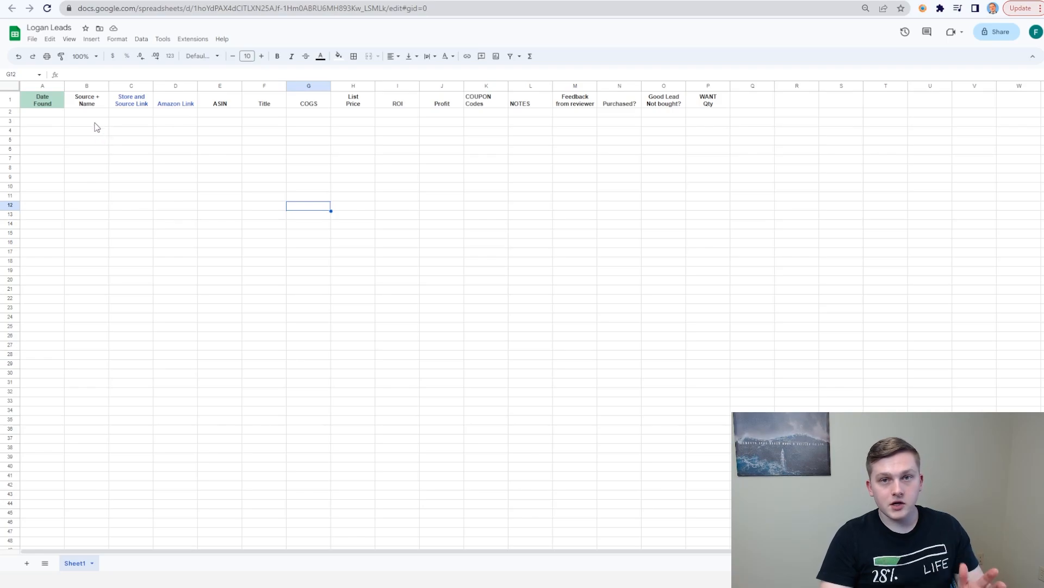
{"action": "left_click", "coordinate": [43, 99]}
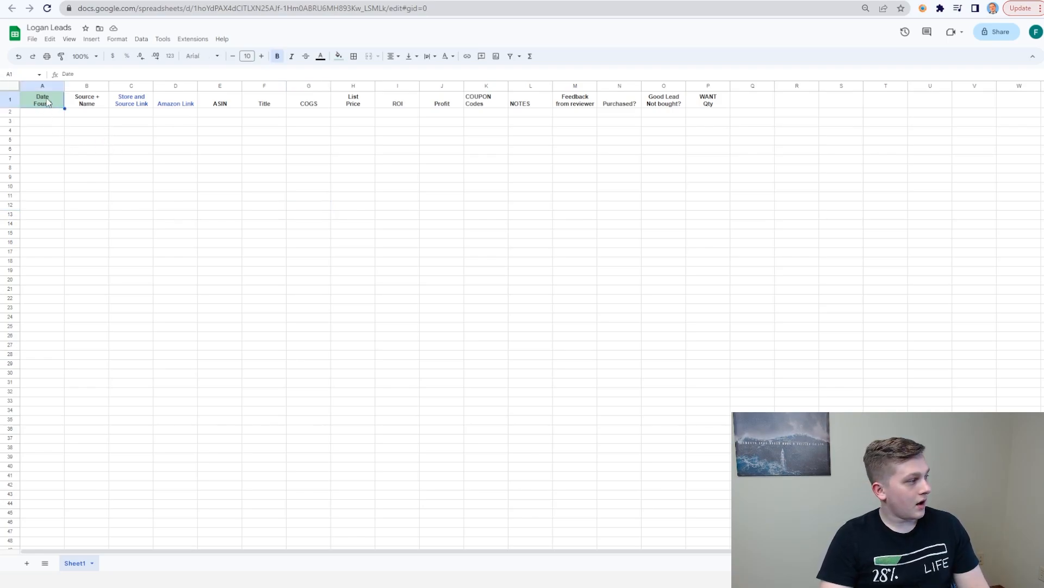
{"action": "left_click", "coordinate": [87, 99]}
{"action": "type", "text": "Walmart_Logan"}
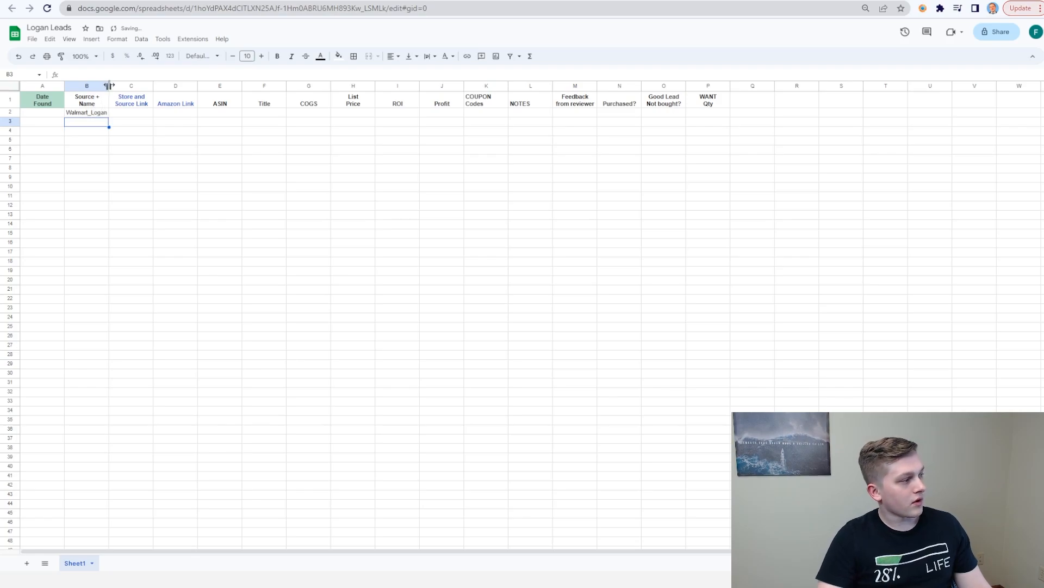
{"action": "left_click", "coordinate": [140, 149]}
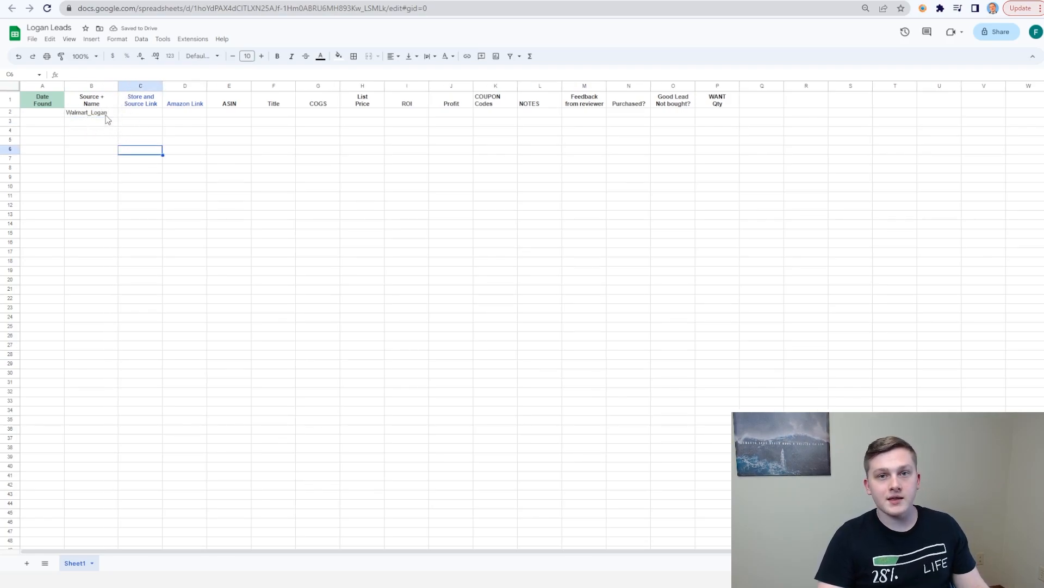
{"action": "mouse_move", "coordinate": [166, 138]}
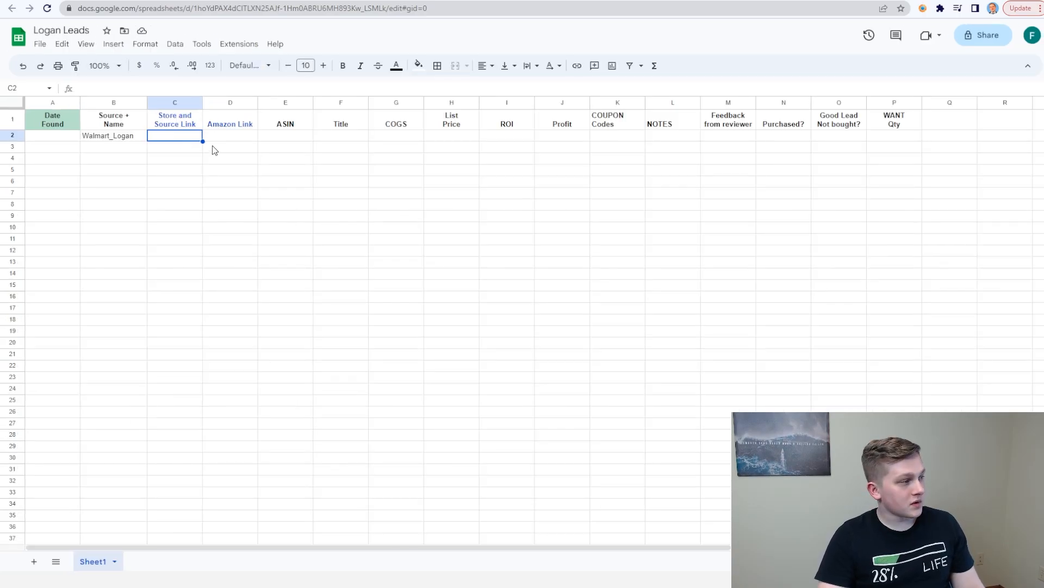
- Review the ASIN, List Price, Profit, COUPON Codes, Purchased?, Good Lead and WANT Qty cells
{"action": "left_click", "coordinate": [285, 135]}
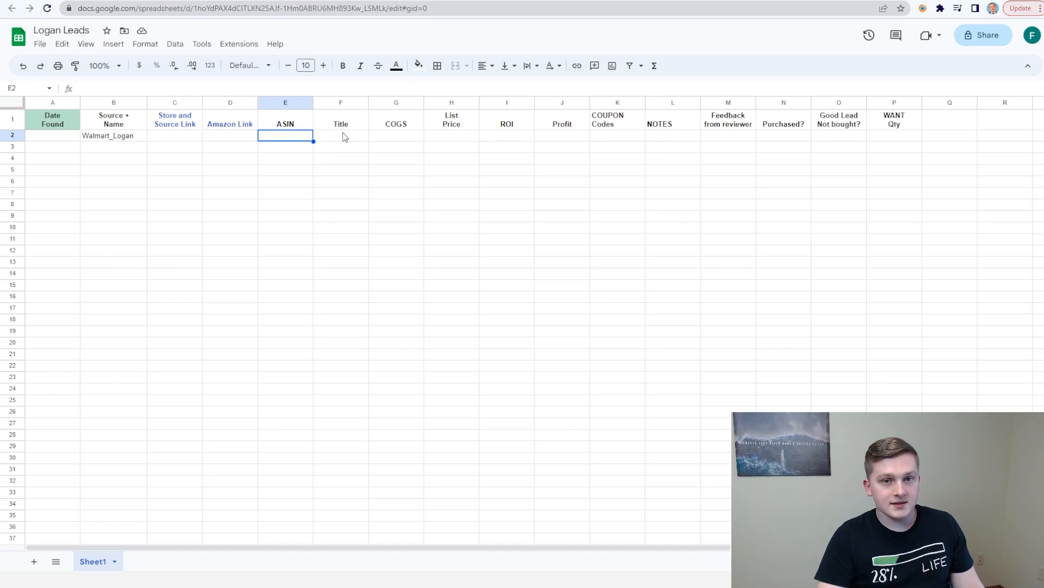
{"action": "left_click", "coordinate": [451, 135]}
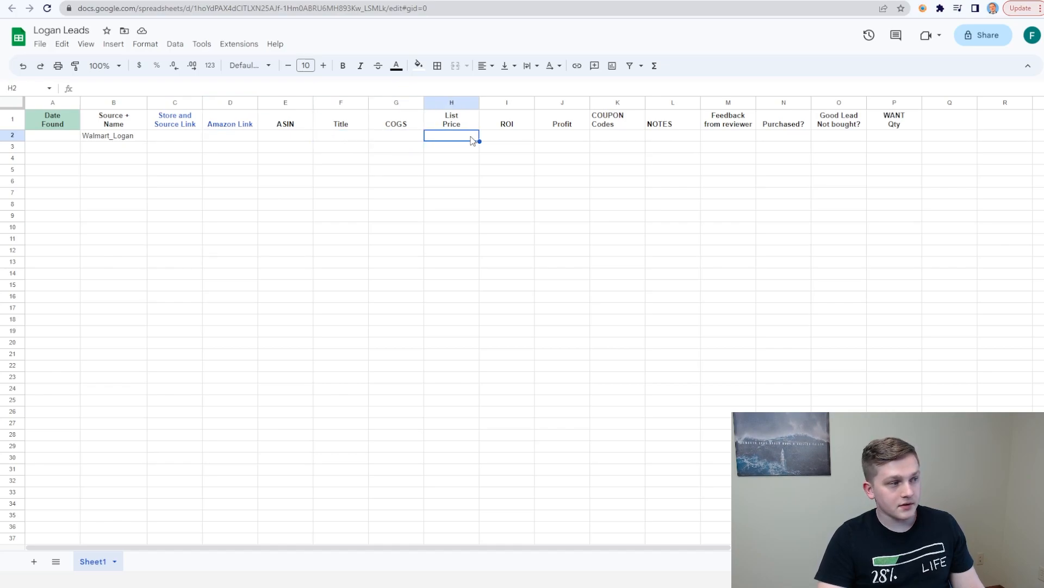
{"action": "left_click", "coordinate": [562, 135]}
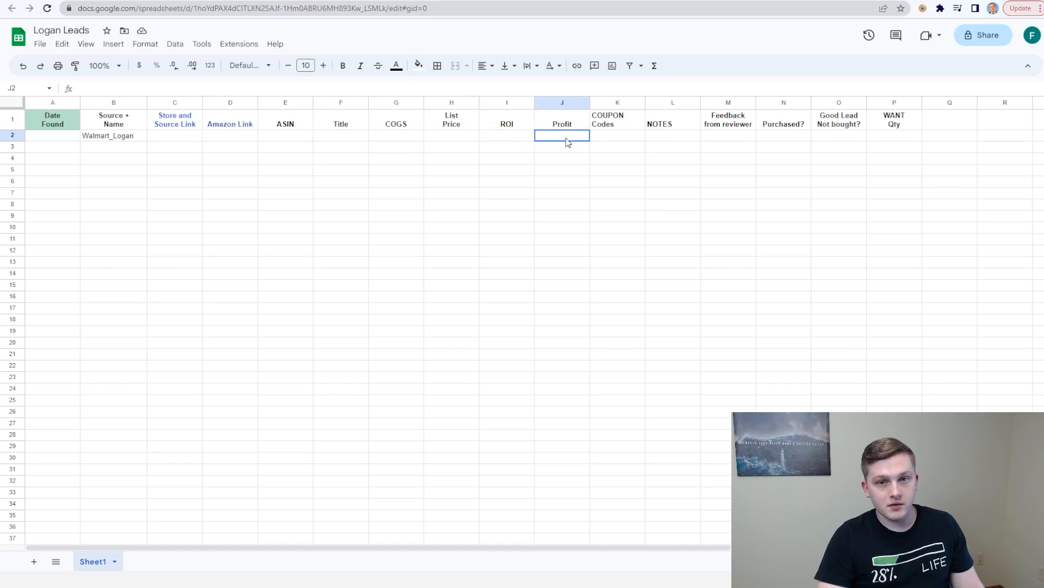
{"action": "left_click", "coordinate": [617, 135]}
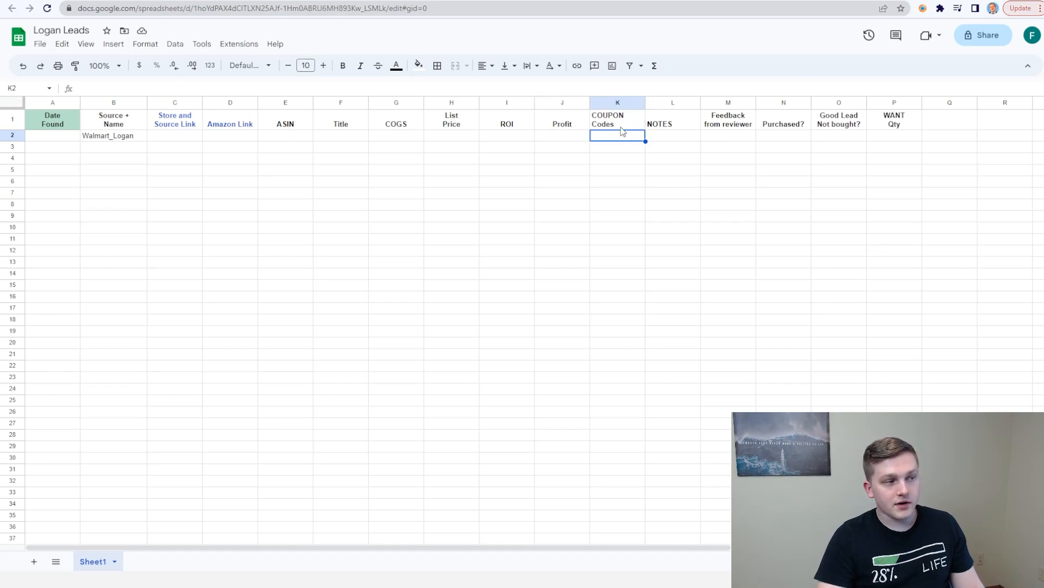
{"action": "left_click", "coordinate": [671, 135]}
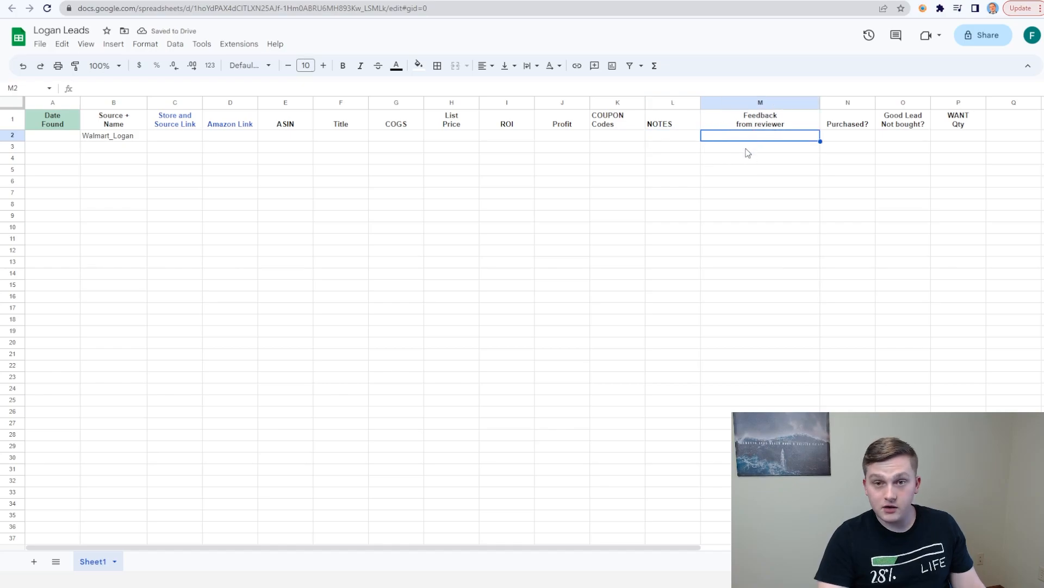
{"action": "left_click", "coordinate": [848, 135]}
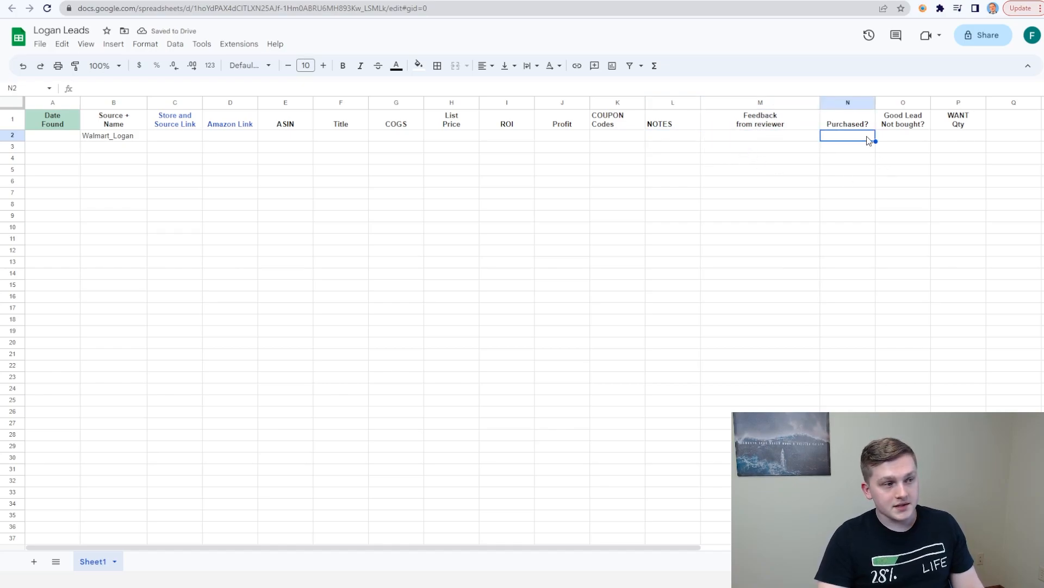
{"action": "left_click", "coordinate": [903, 135]}
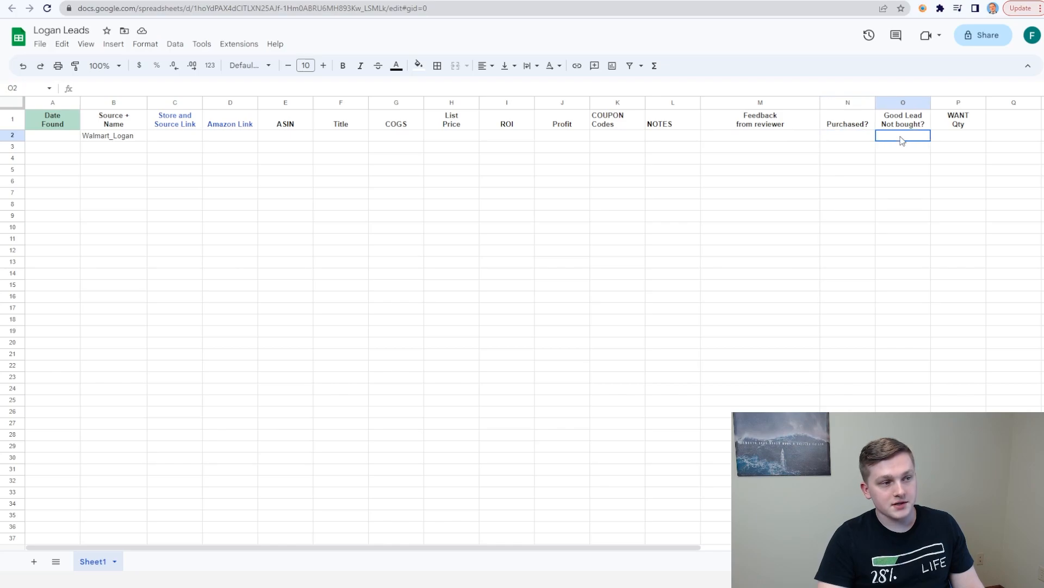
{"action": "mouse_move", "coordinate": [955, 141]}
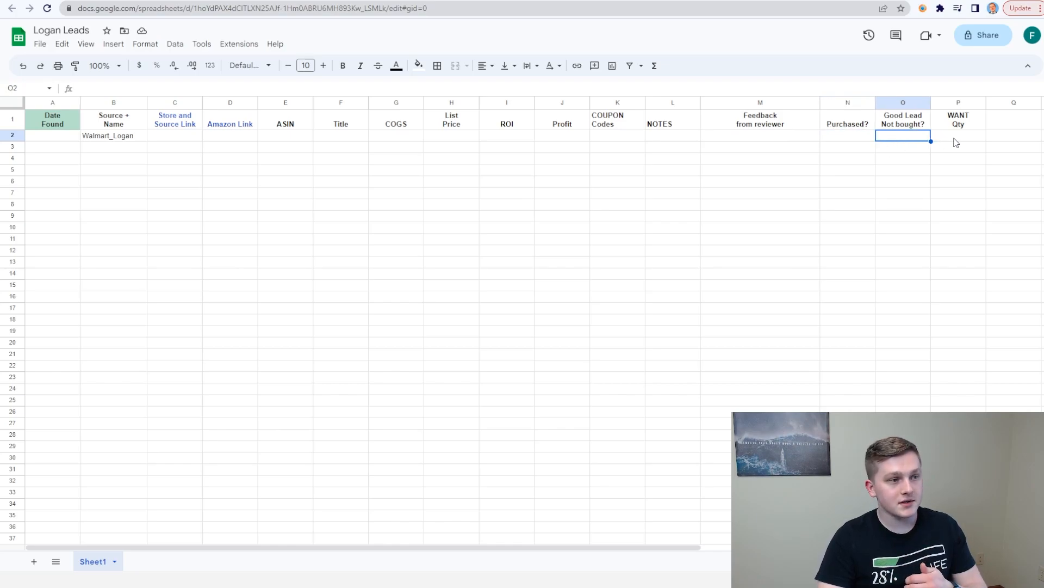
{"action": "left_click", "coordinate": [957, 137]}
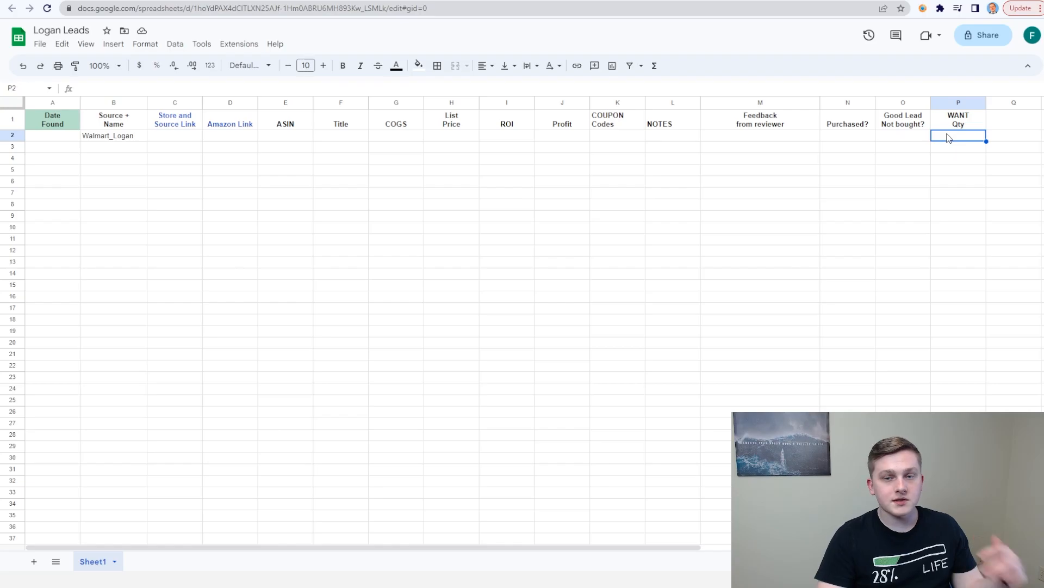
{"action": "mouse_move", "coordinate": [434, 171]}
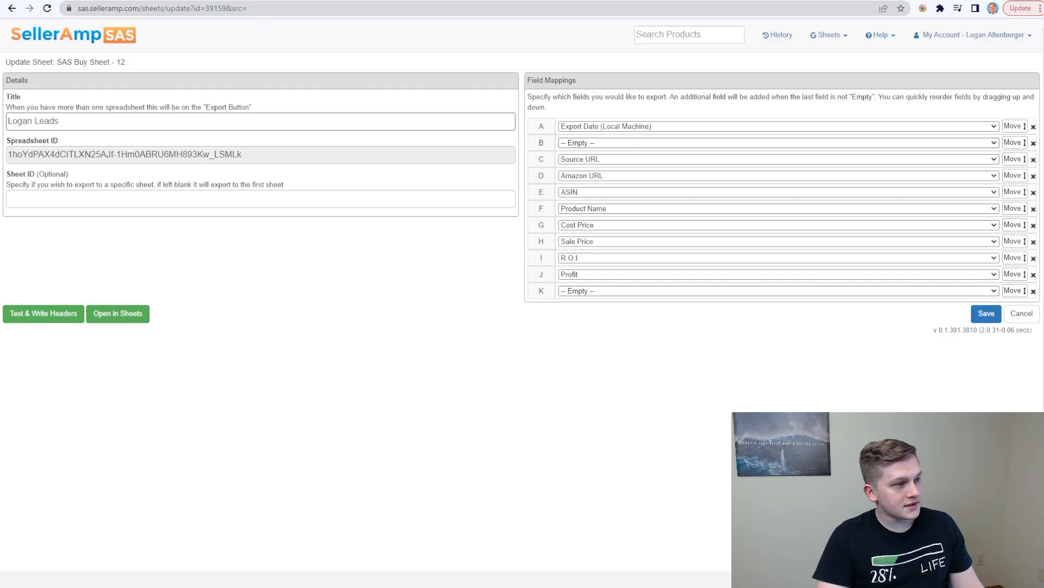
- Save the Logan Leads field mappings (Export Date through Profit, columns A–K)
{"action": "left_click", "coordinate": [117, 314]}
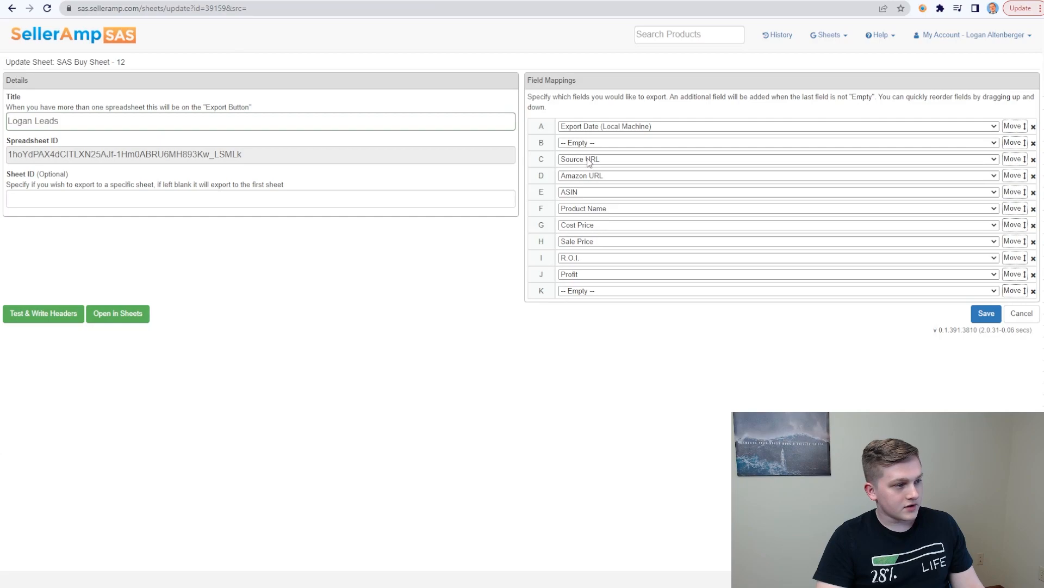
{"action": "mouse_move", "coordinate": [572, 203]}
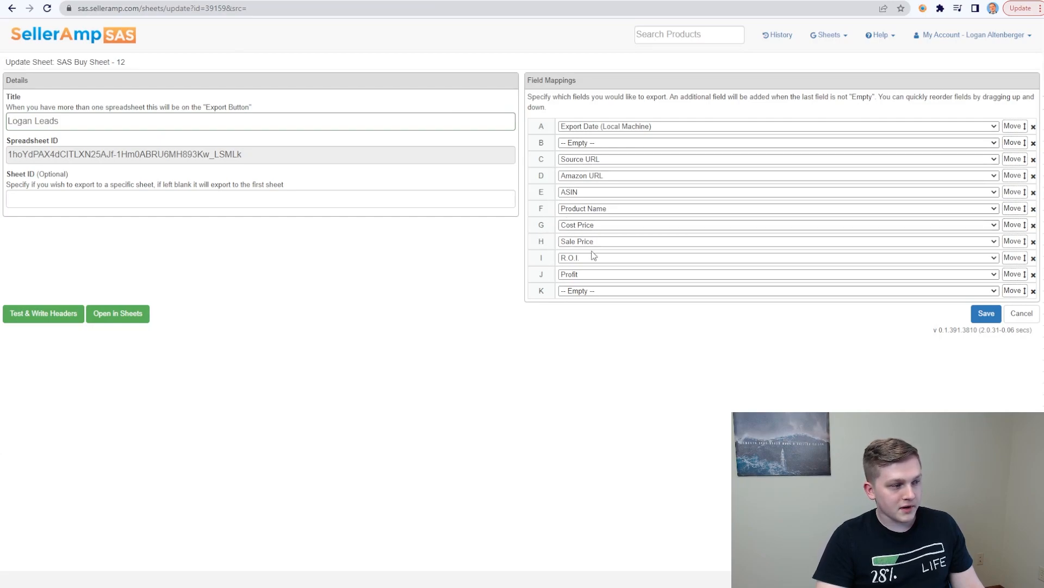
{"action": "mouse_move", "coordinate": [260, 53]}
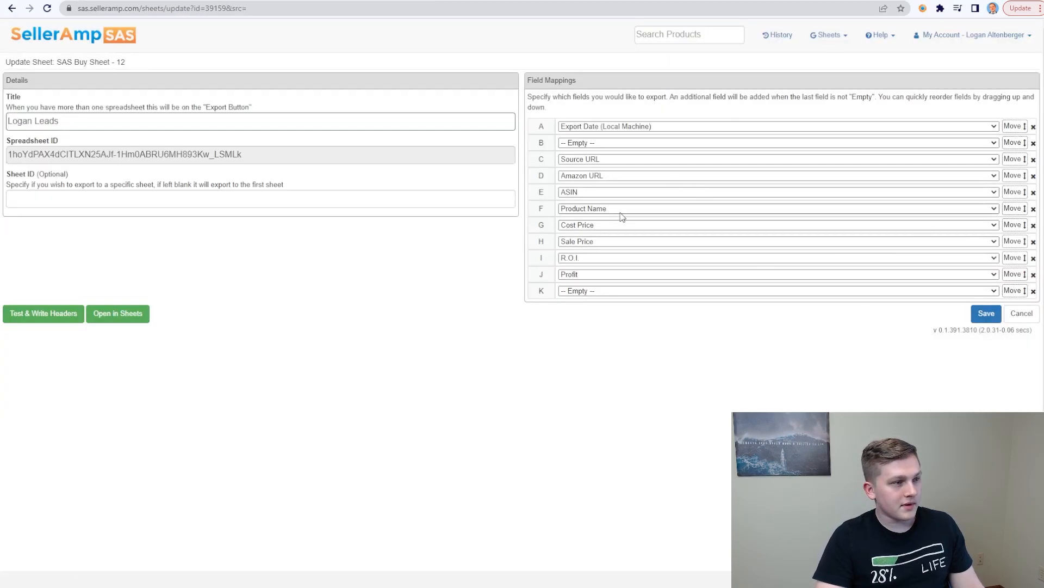
{"action": "mouse_move", "coordinate": [500, 345]}
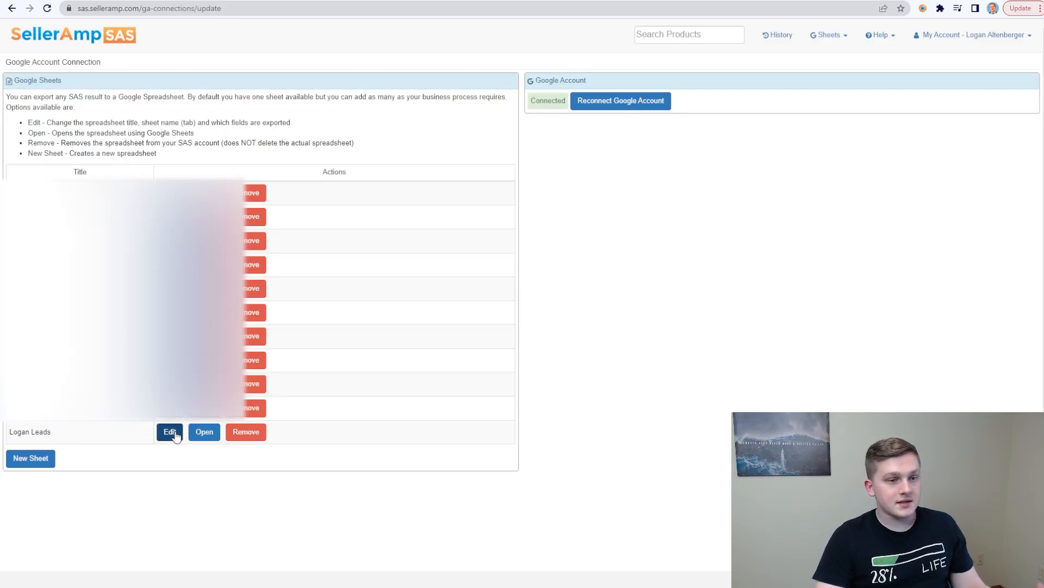
- Leave the connection page for an Amazon Apple Barrel paint listing with the SAS sidebar
{"action": "left_click", "coordinate": [170, 432]}
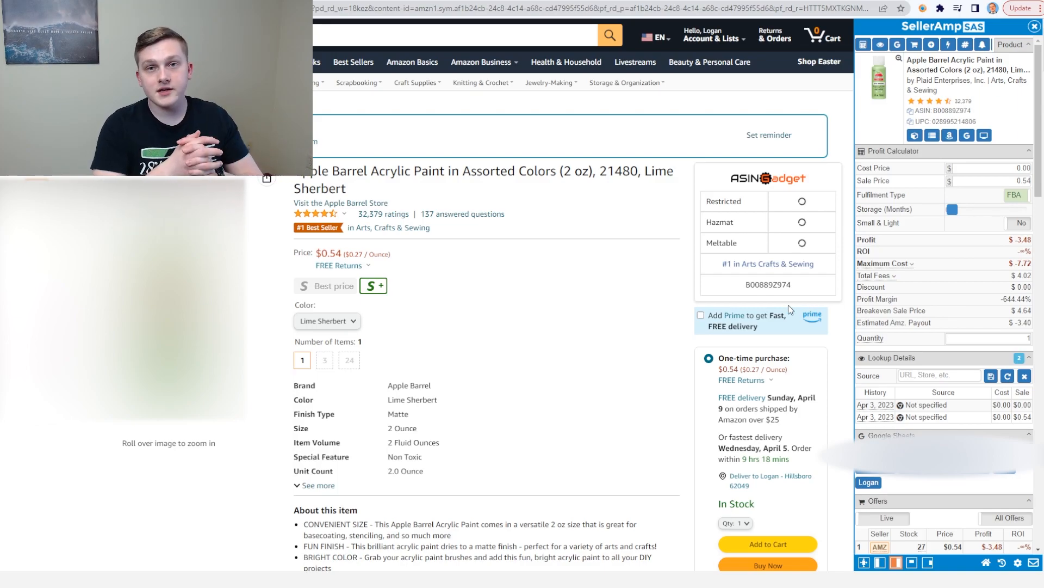
- Set cost 1.00, sale price 8.00 and source amazon.com, exporting the paint to Logan Leads
{"action": "left_click", "coordinate": [986, 167]}
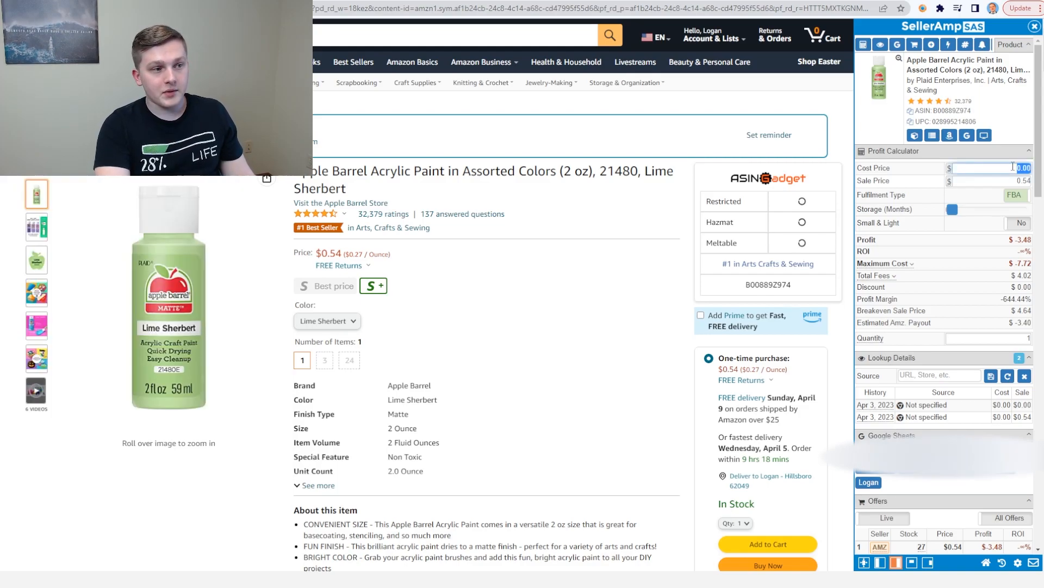
{"action": "left_click", "coordinate": [992, 181]}
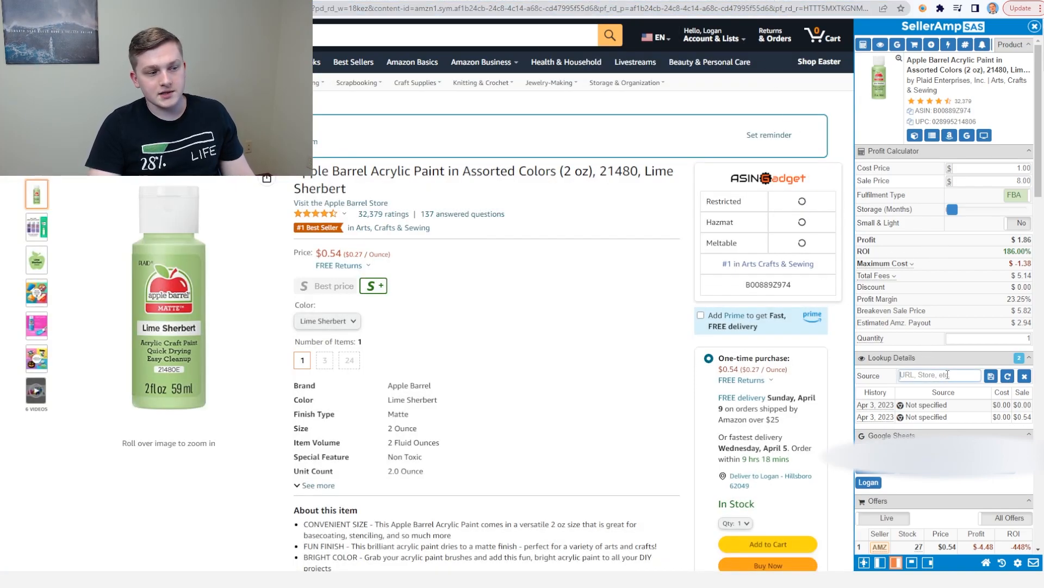
{"action": "type", "text": "amazon.com"}
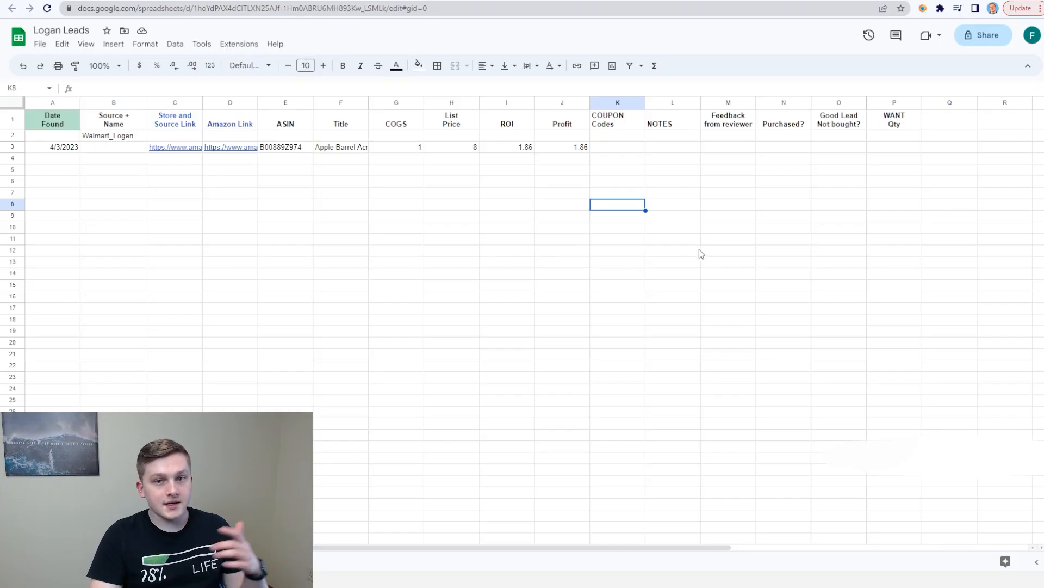
{"action": "mouse_move", "coordinate": [140, 195]}
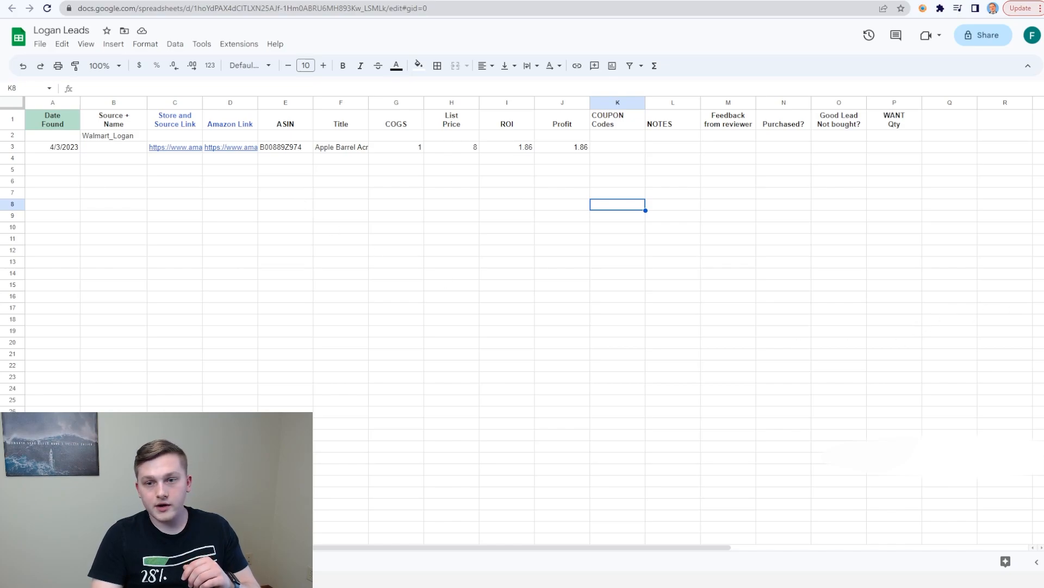
- Move Walmart_Logan into the exported Apple Barrel row's Source Name so it sits in row 2
{"action": "left_click", "coordinate": [113, 147]}
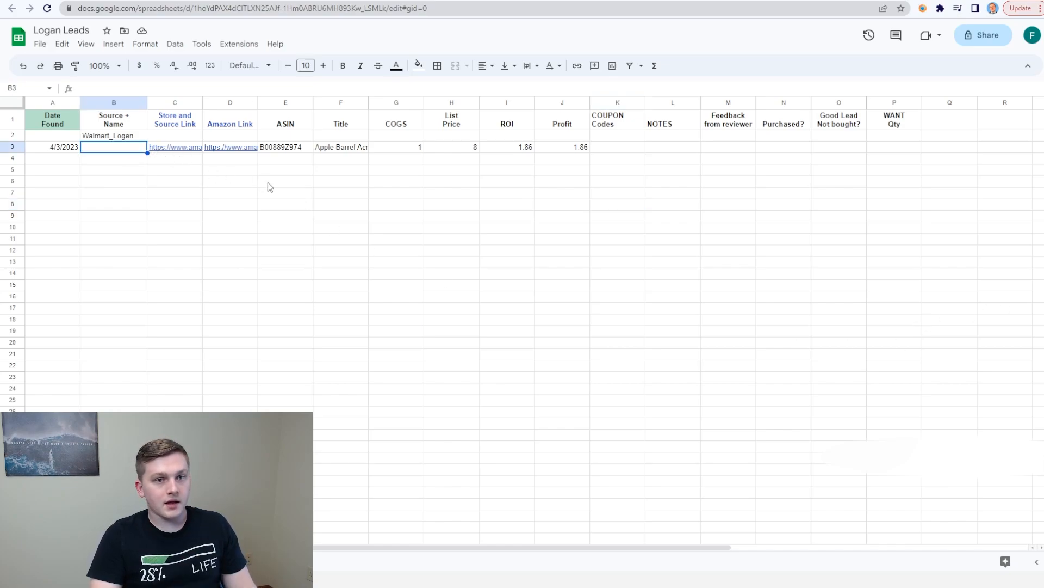
{"action": "mouse_move", "coordinate": [292, 157]}
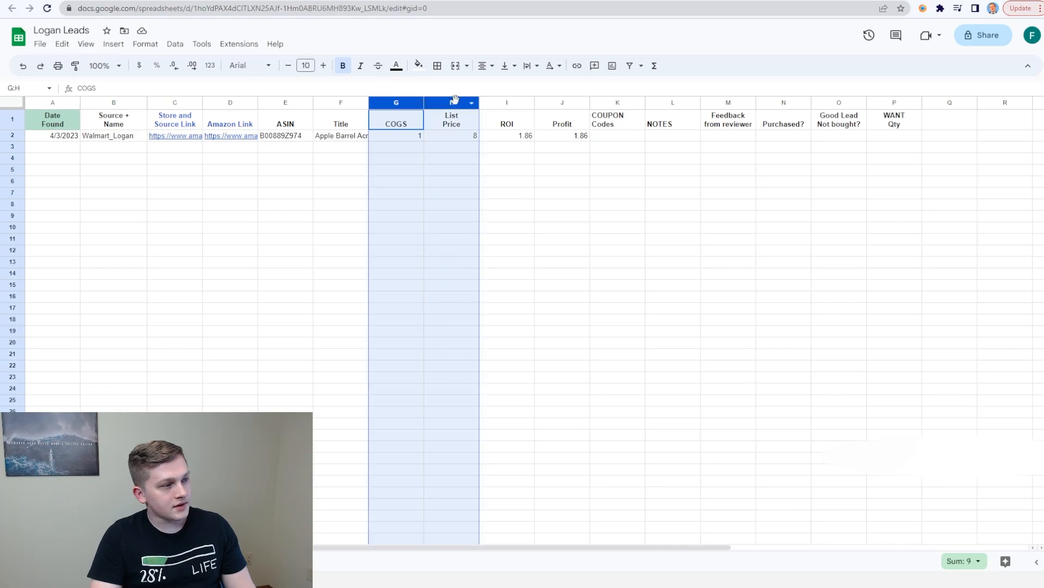
- Format the COGS, List Price and Profit columns (G, H, J) as dollar currency
{"action": "left_click", "coordinate": [562, 102]}
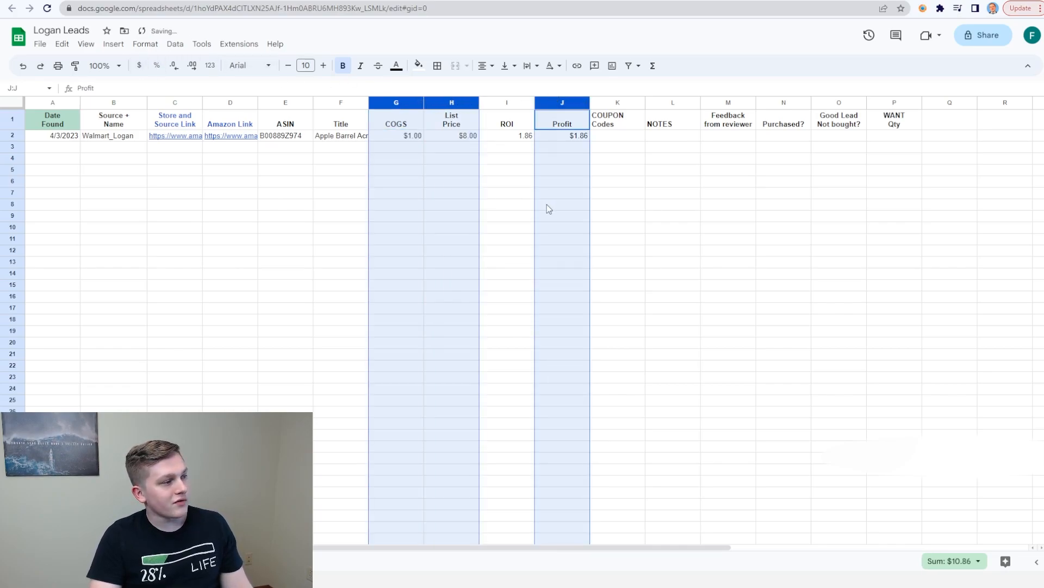